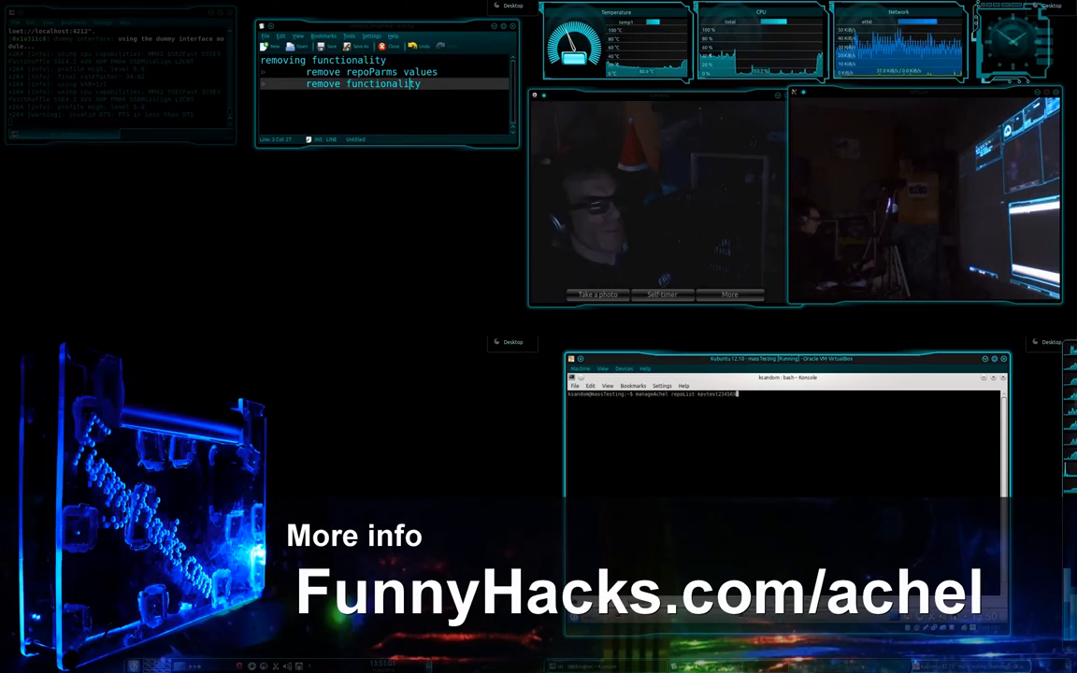
Run the kevtest2345 repository listing, then begin a '--today' command entry.
{"action": "key", "text": "Return"}
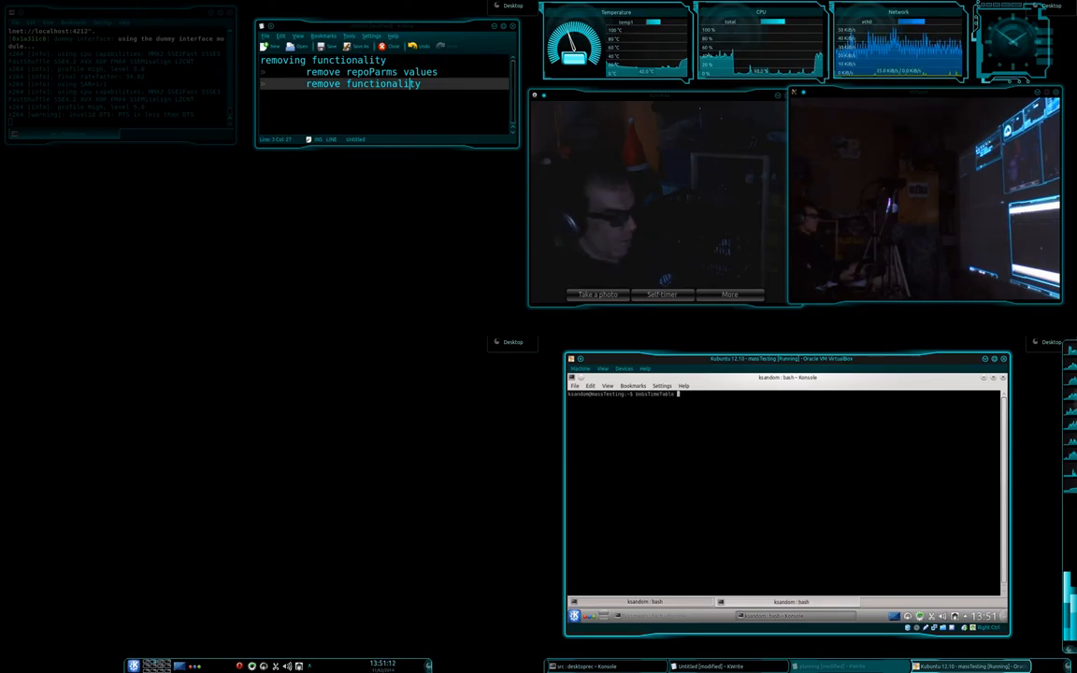
{"action": "type", "text": "--today"}
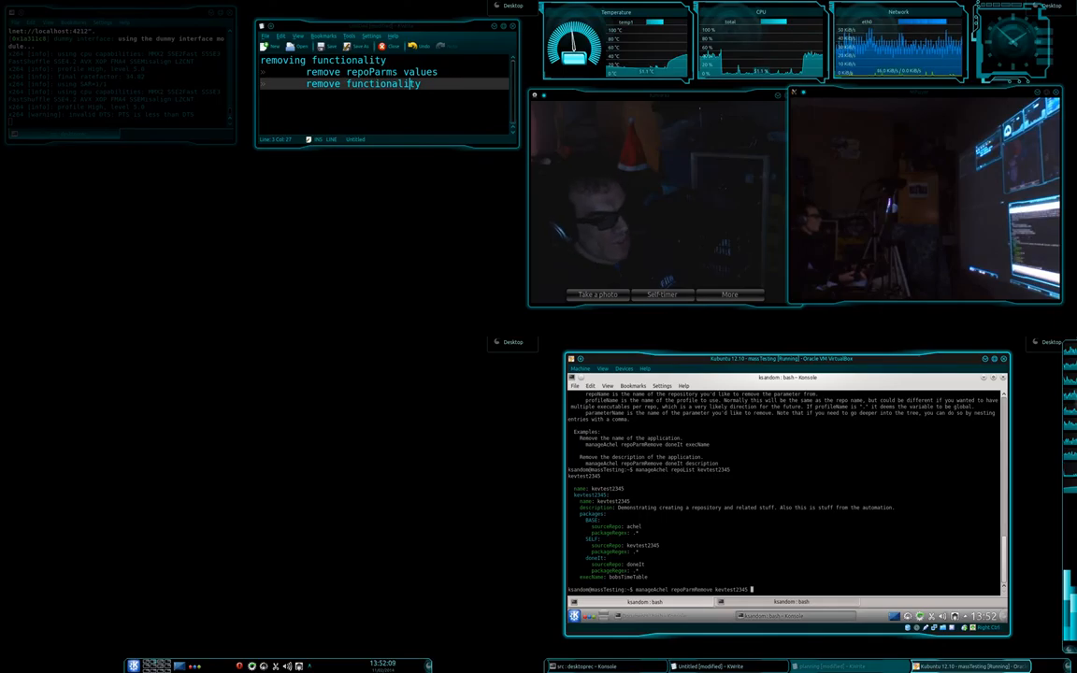
Fill in the repoParmRemove arguments: kevtest2345 and the packages,doneIt entry.
{"action": "type", "text": "kevtest2345"}
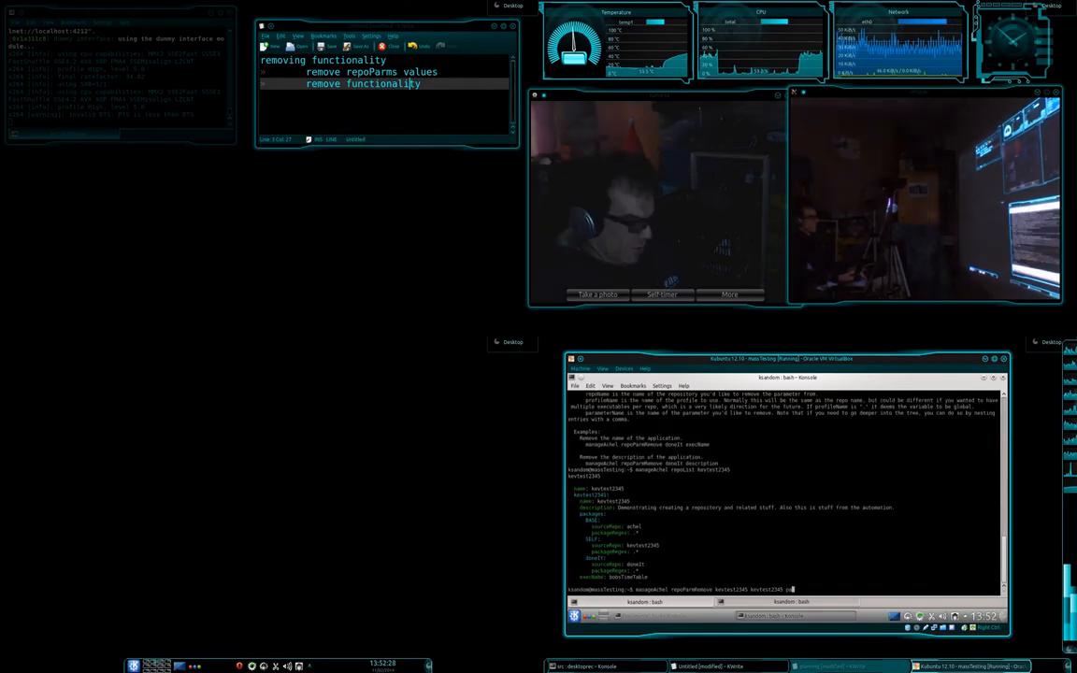
{"action": "type", "text": "packages."}
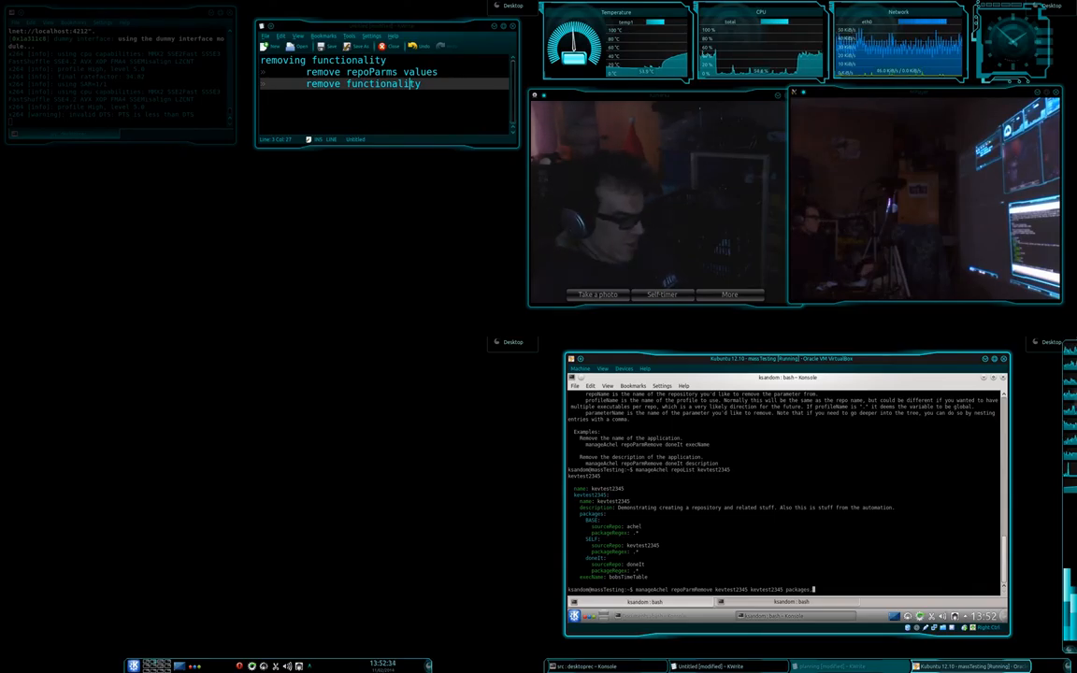
{"action": "type", "text": "doneIt"}
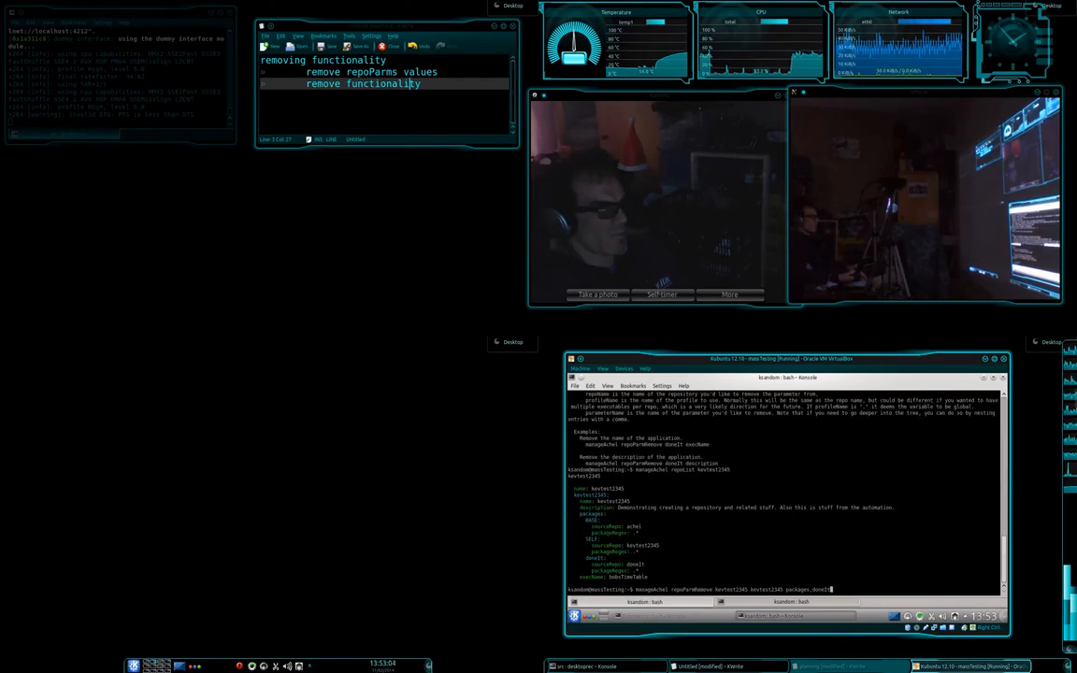
Run the doneIt parameter removal, then run 'bobsTimeTable --today'.
{"action": "key", "text": "Return"}
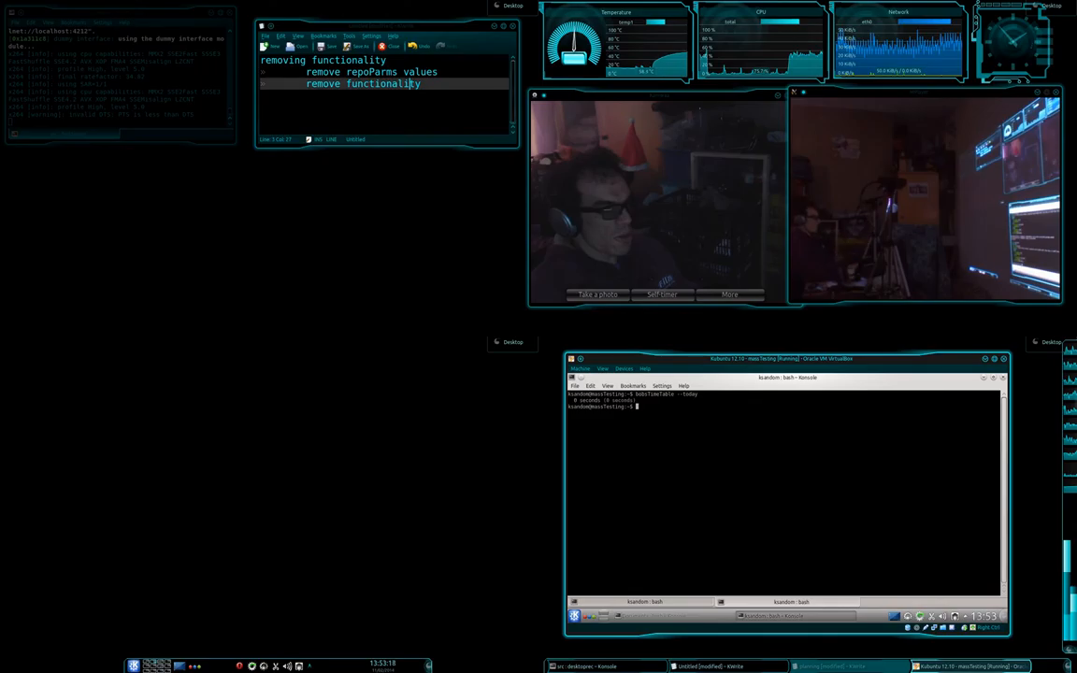
{"action": "type", "text": "bobsTimeTable --today"}
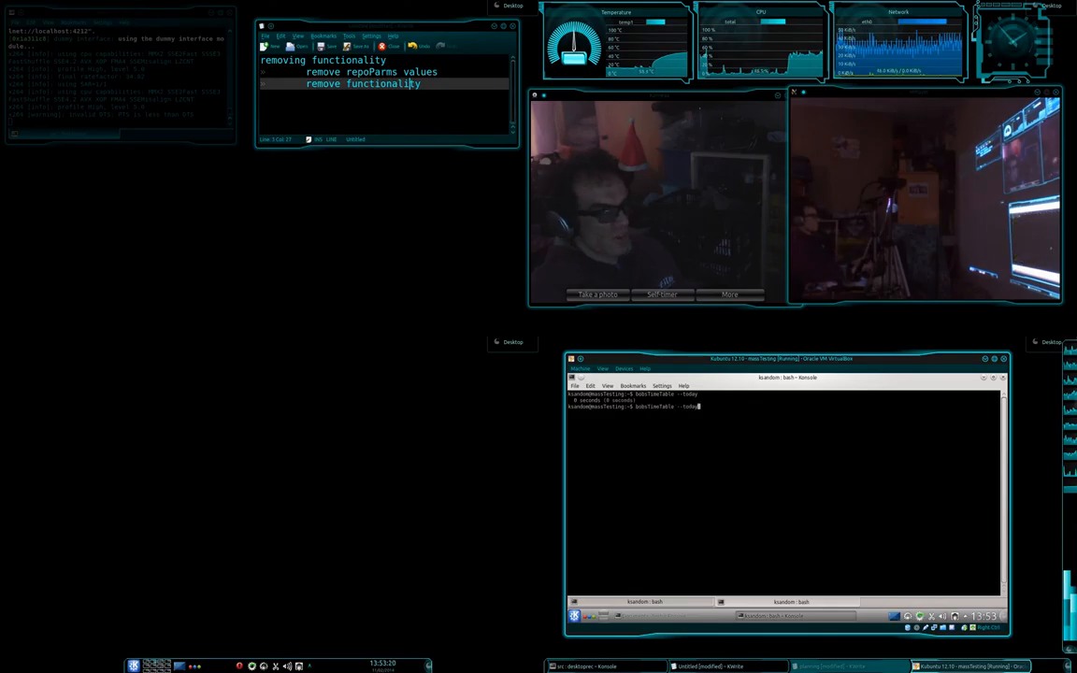
{"action": "key", "text": "Return"}
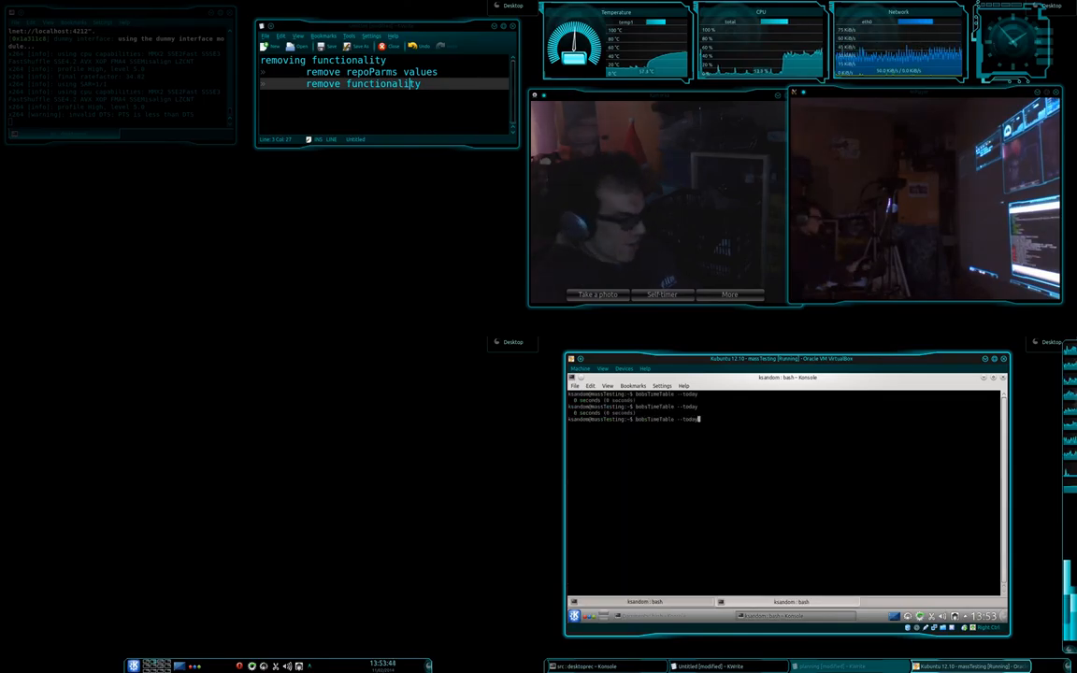
{"action": "key", "text": "Return"}
{"action": "type", "text": "manageAchel packageDisable doneIt '.*"}
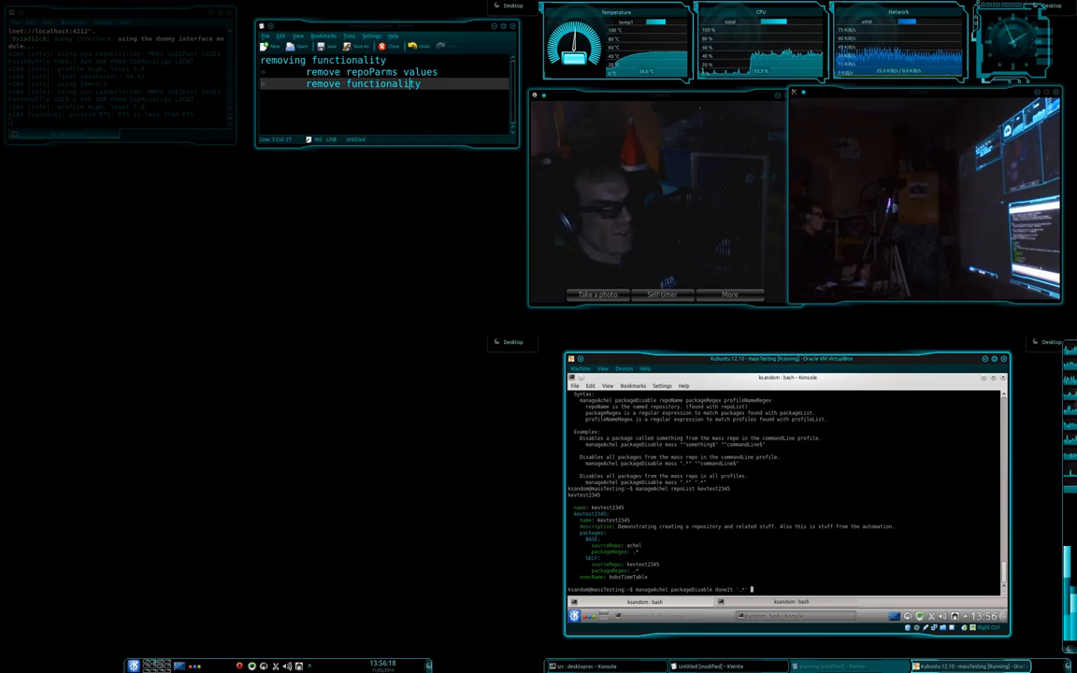
Add kevtest2345 as the target and run packageDisable for doneIt.
{"action": "type", "text": "kevtest2345"}
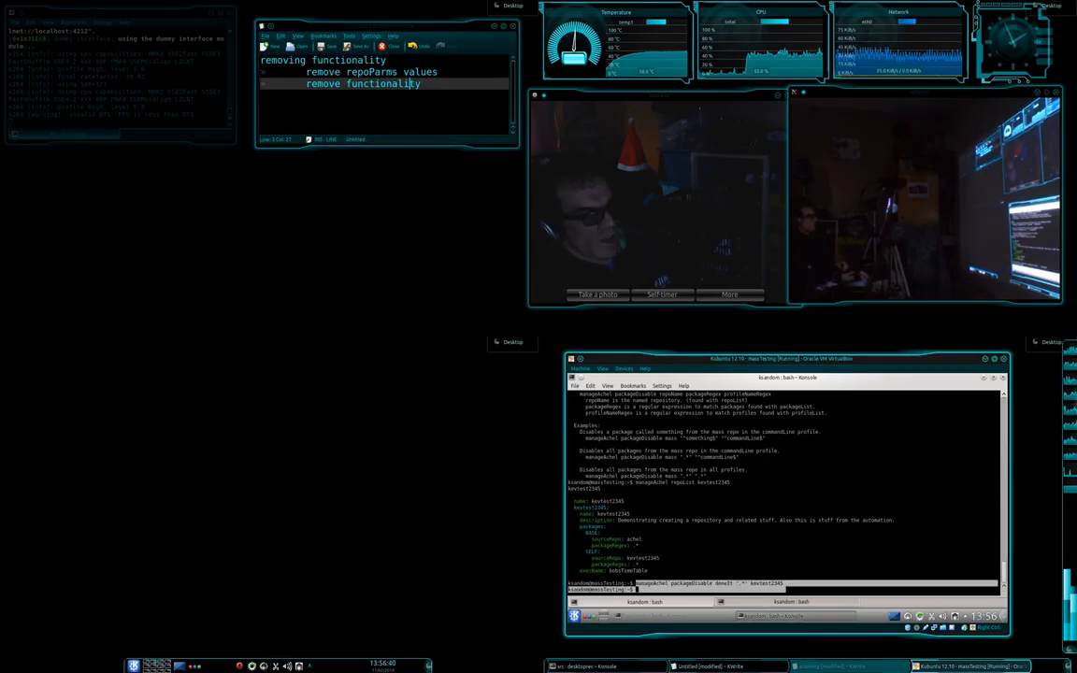
{"action": "key", "text": "Return"}
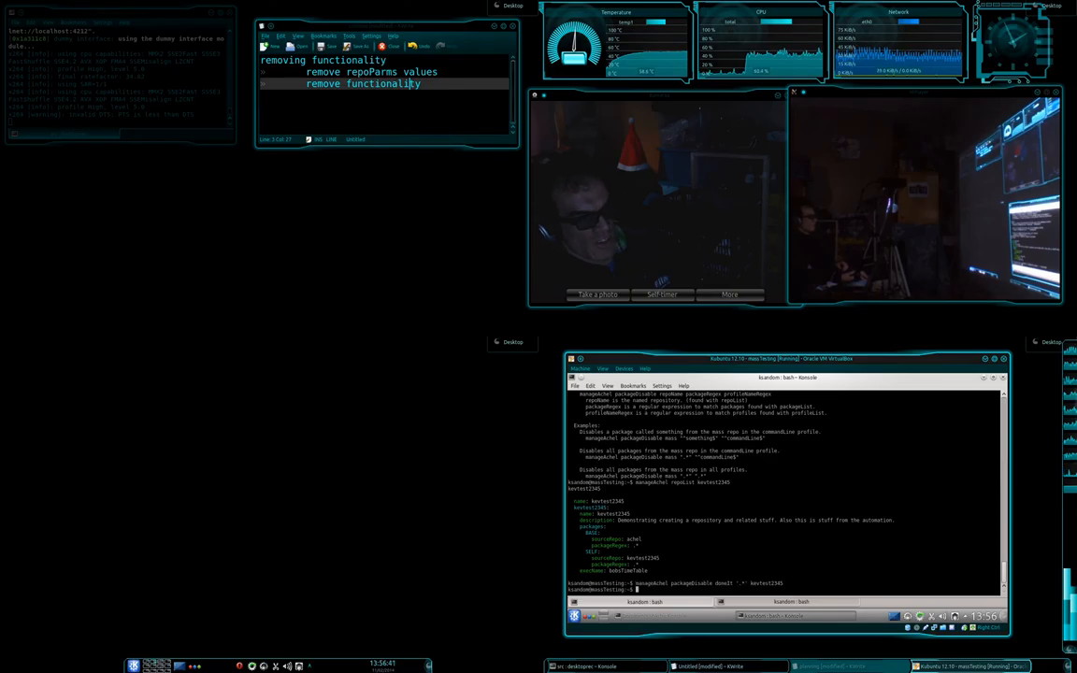